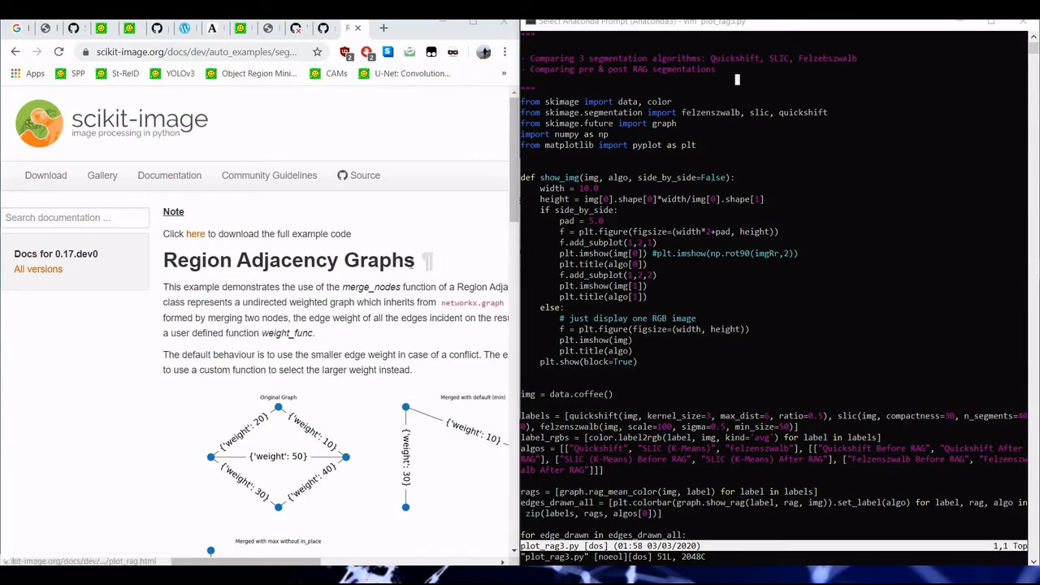
# Select the Region Adjacency Graphs page title in the scikit-image documentation
pyautogui.doubleClick(377, 260)
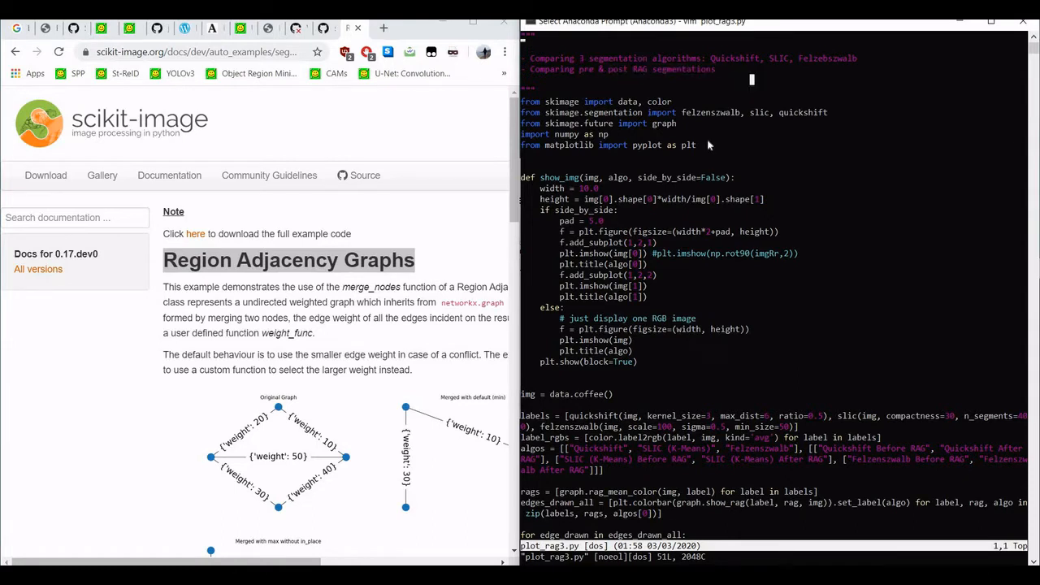
pyautogui.moveTo(699, 237)
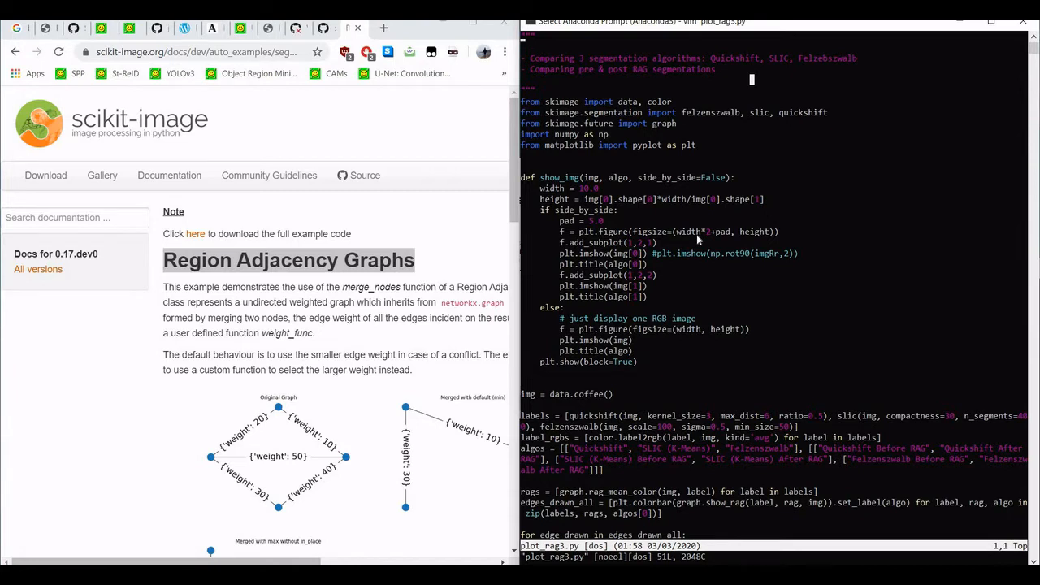
pyautogui.moveTo(799, 226)
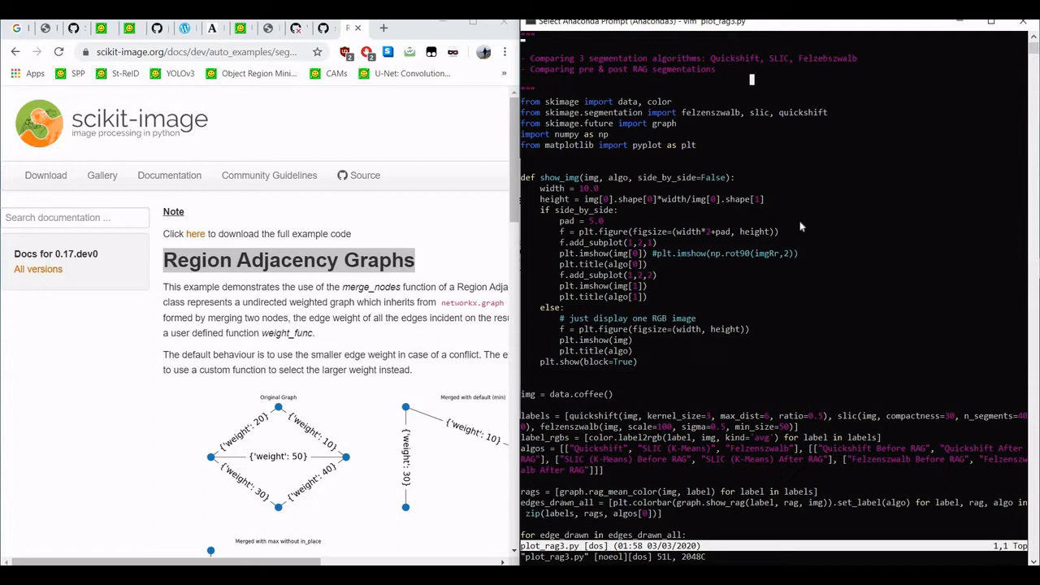
pyautogui.moveTo(811, 173)
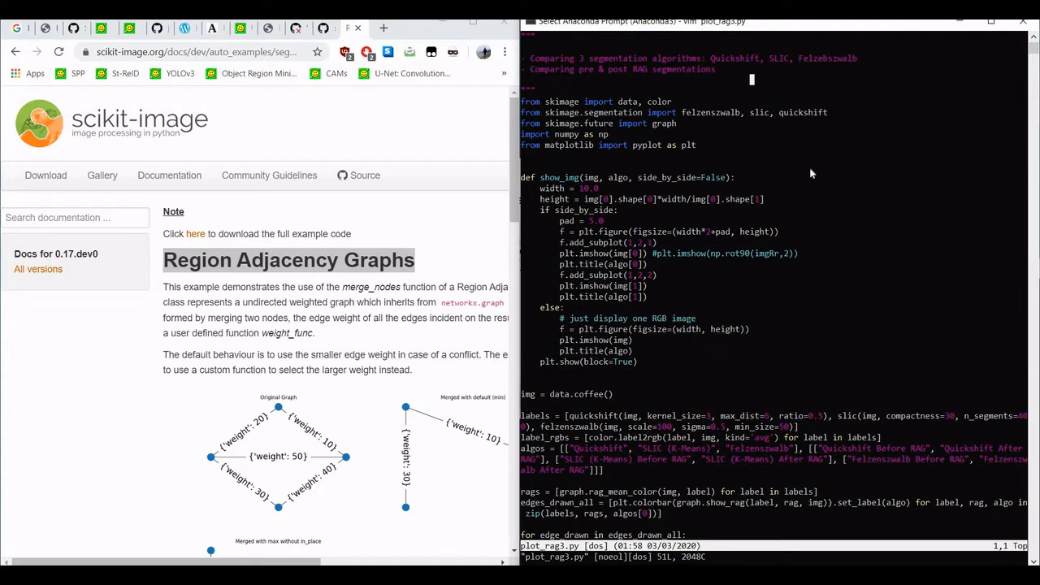
pyautogui.moveTo(703, 177)
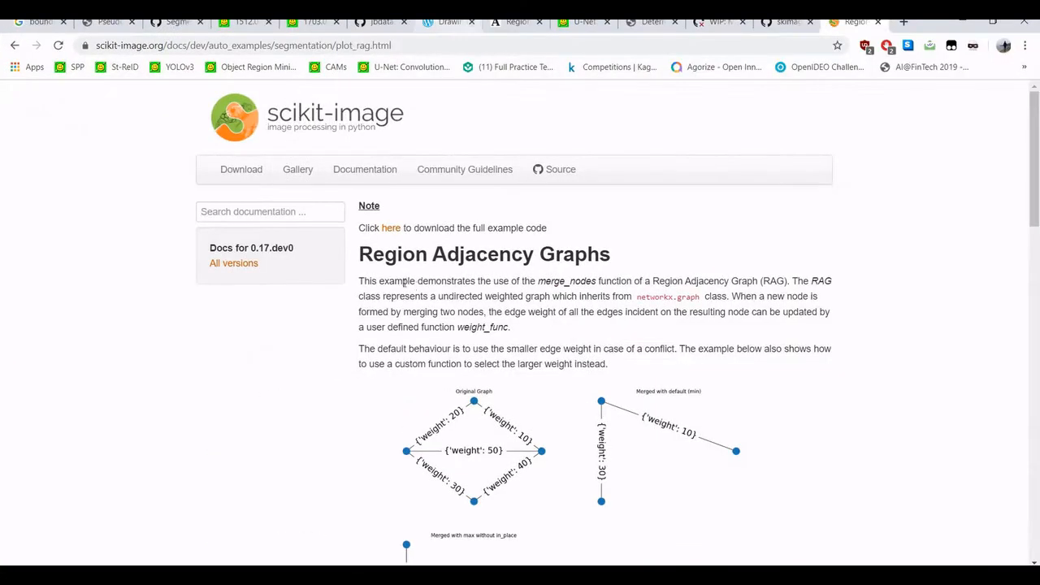
# Scroll the plot_rag page down to the graph figures and the max_edge callback code
pyautogui.moveTo(372, 254); pyautogui.dragTo(527, 254)
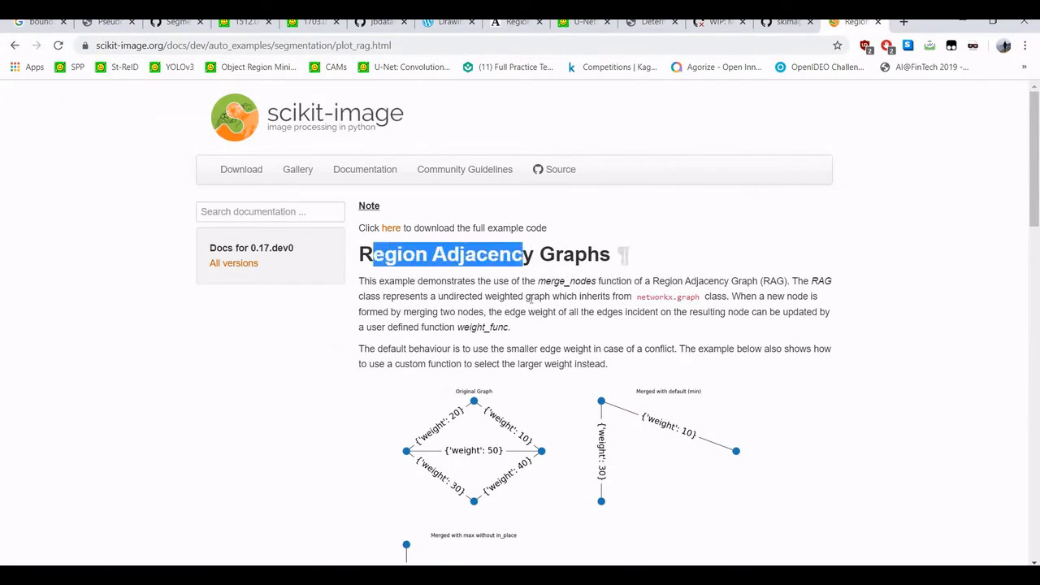
pyautogui.scroll(-3)
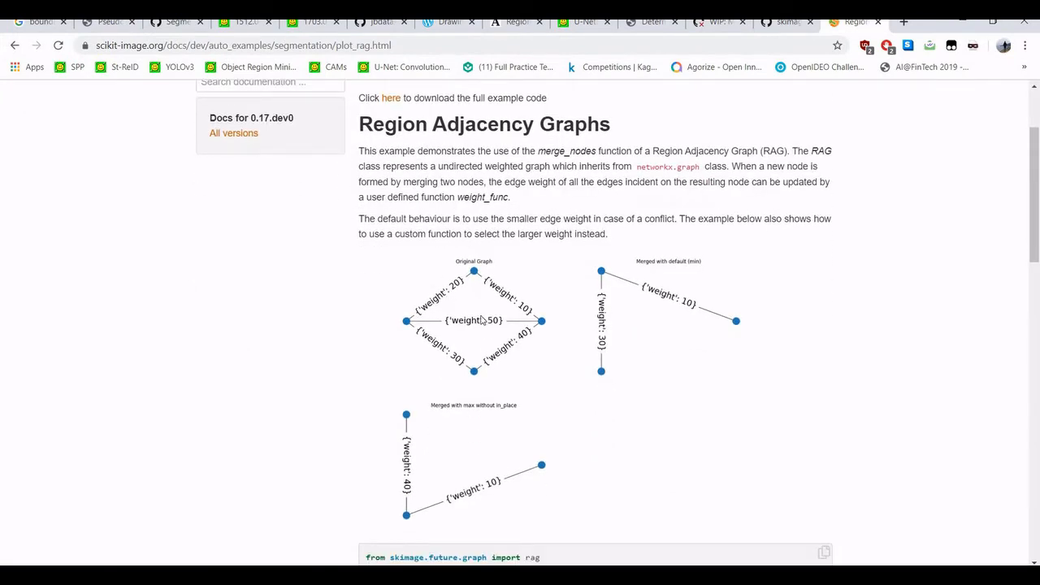
pyautogui.moveTo(445, 263)
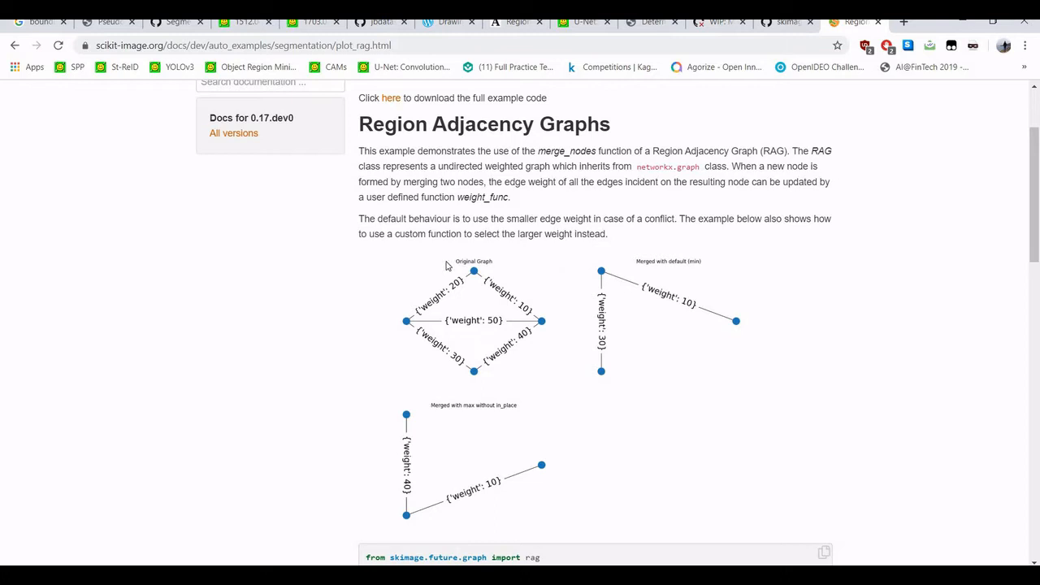
pyautogui.scroll(-3)
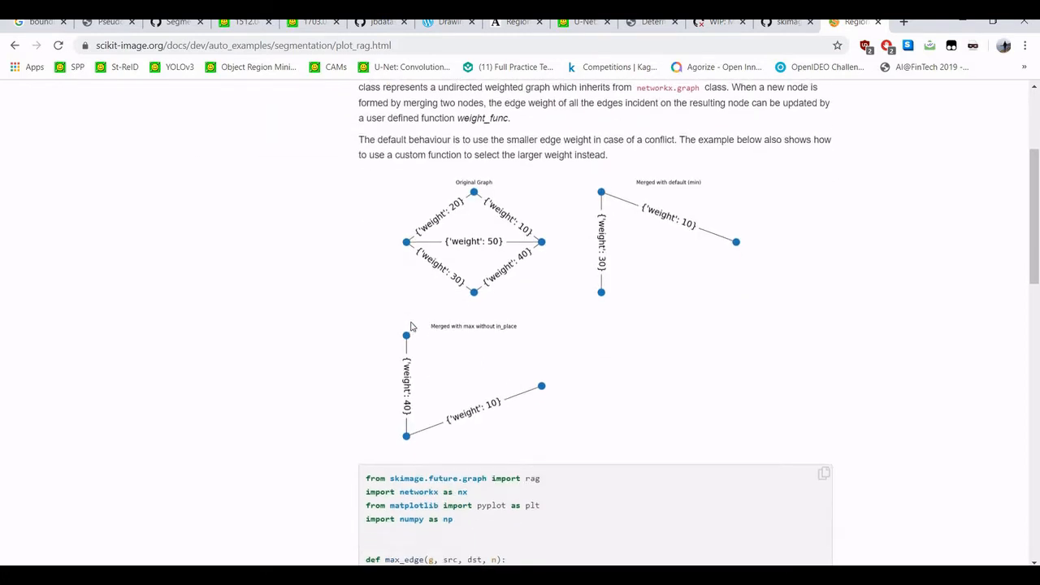
pyautogui.scroll(-3)
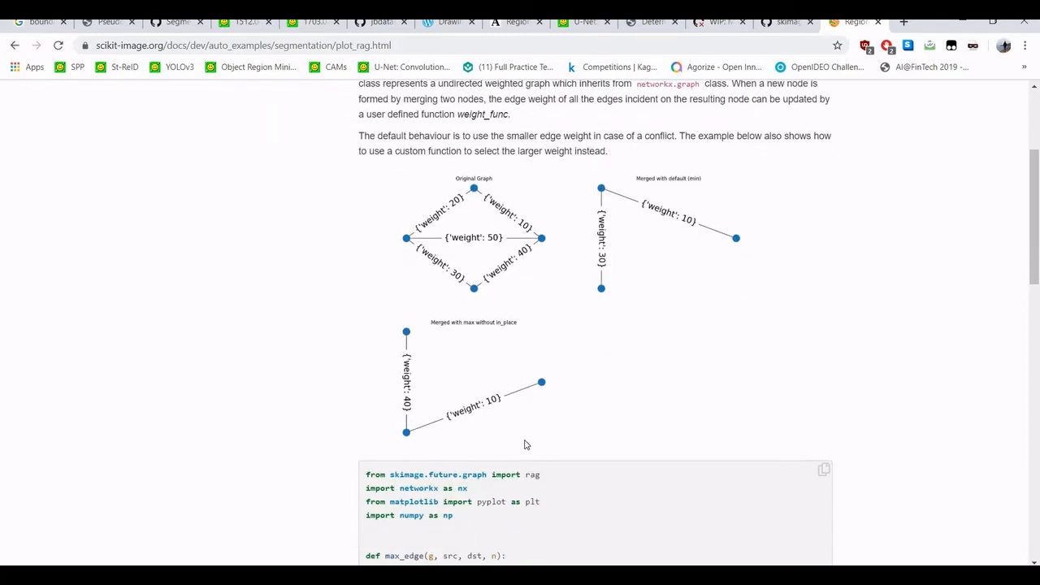
pyautogui.scroll(-3)
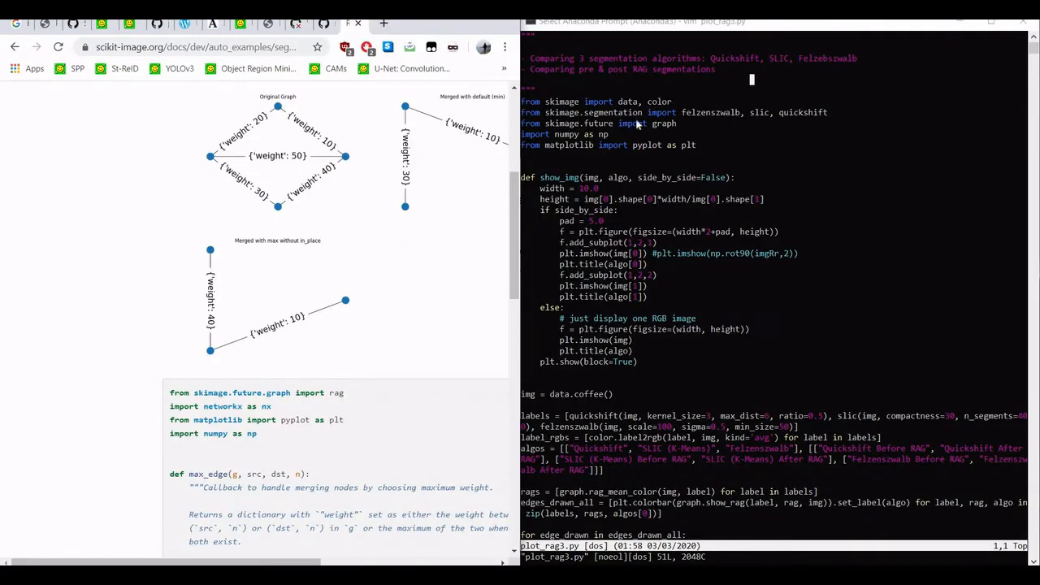
pyautogui.moveTo(676, 138)
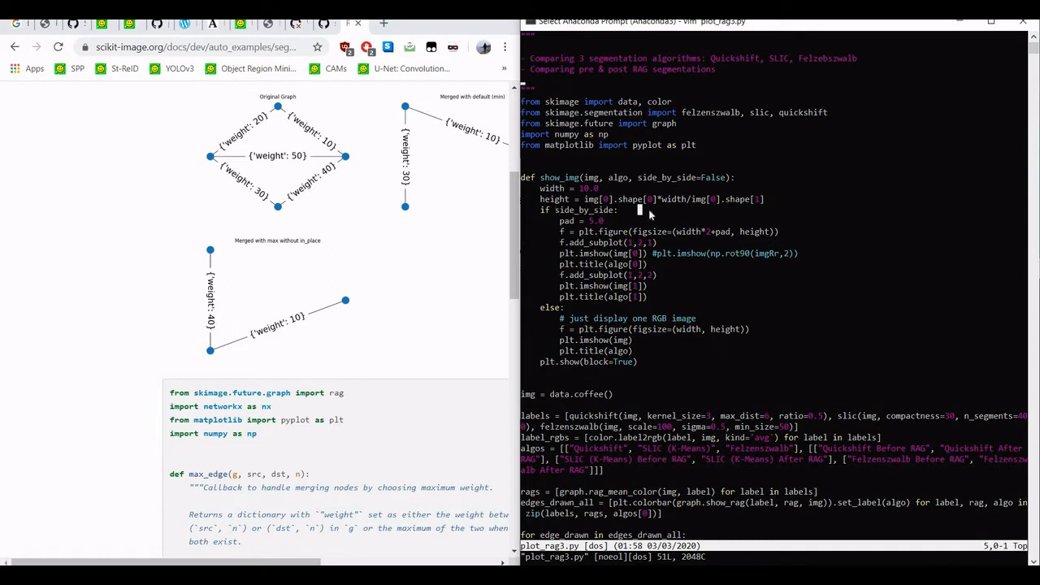
pyautogui.moveTo(709, 262)
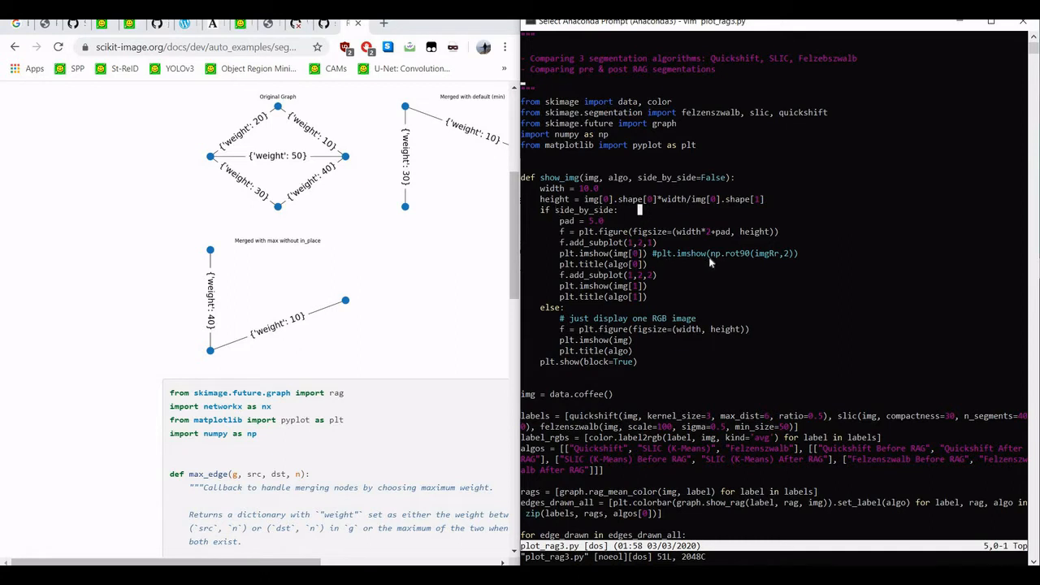
# Select the word in the header comment line to change 'and' to '&'
pyautogui.doubleClick(601, 275)
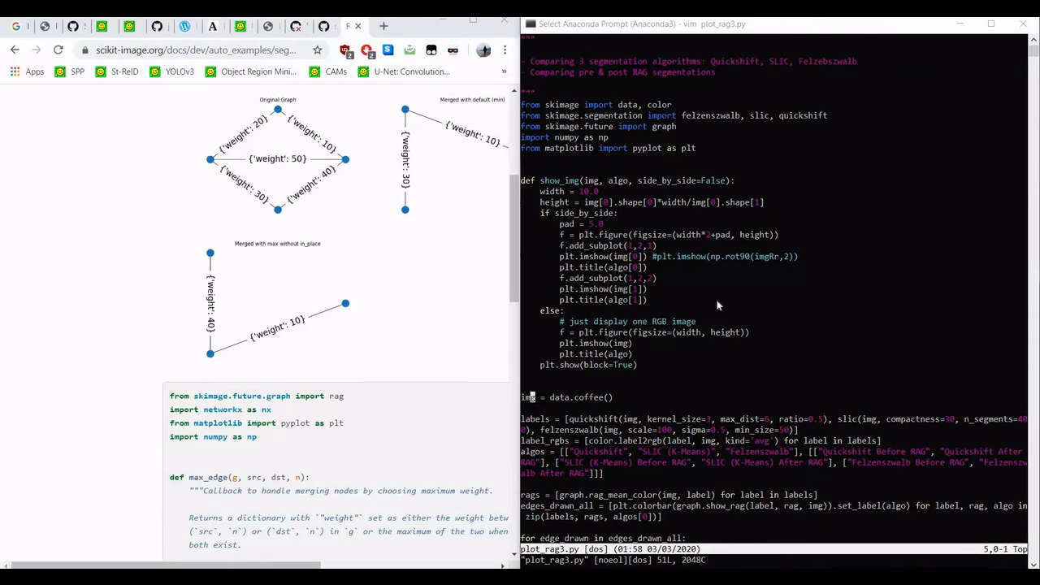
pyautogui.moveTo(545, 400)
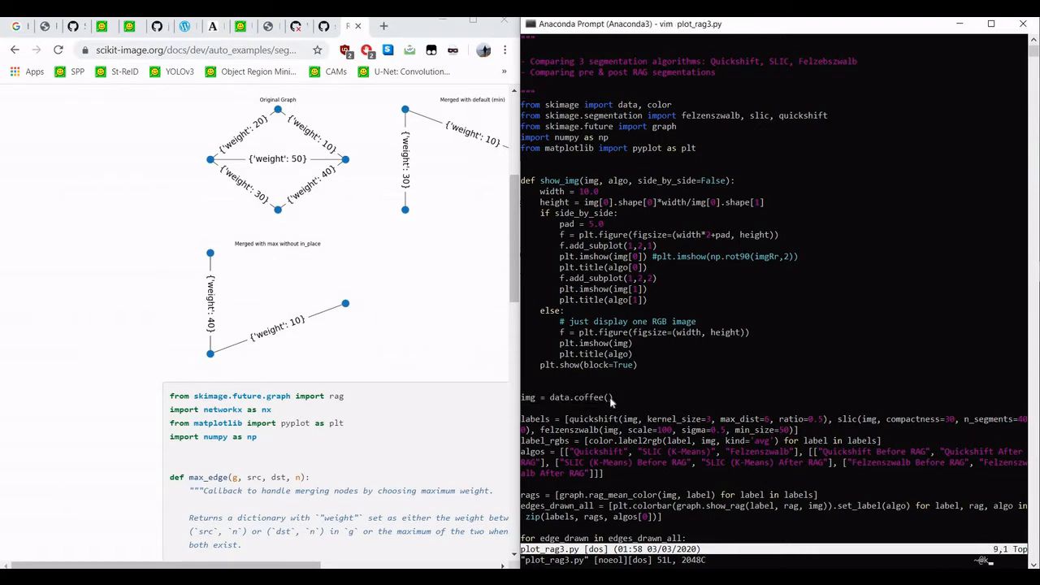
pyautogui.scroll(-3)
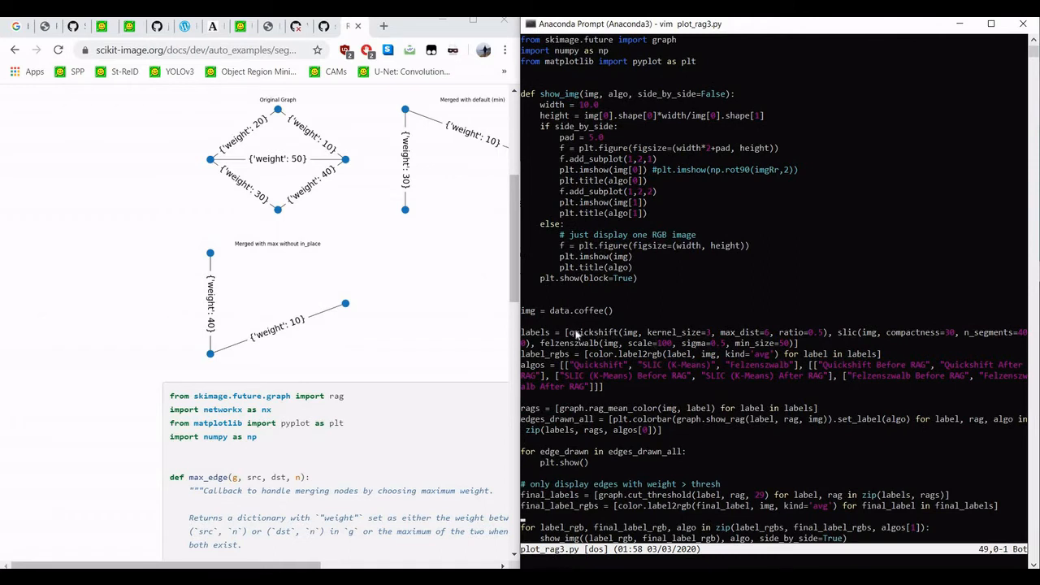
pyautogui.doubleClick(594, 331)
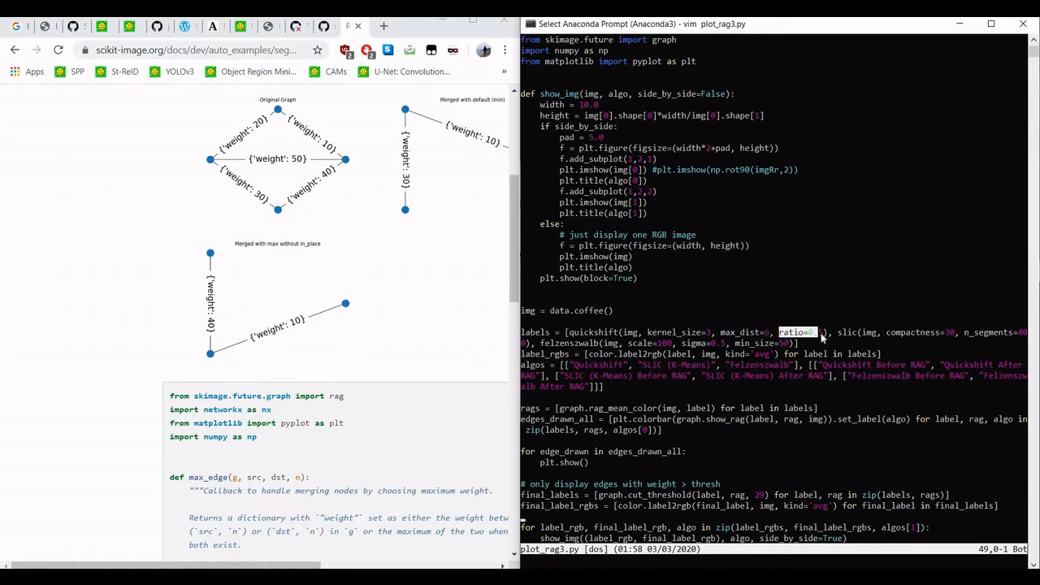
pyautogui.moveTo(813, 344)
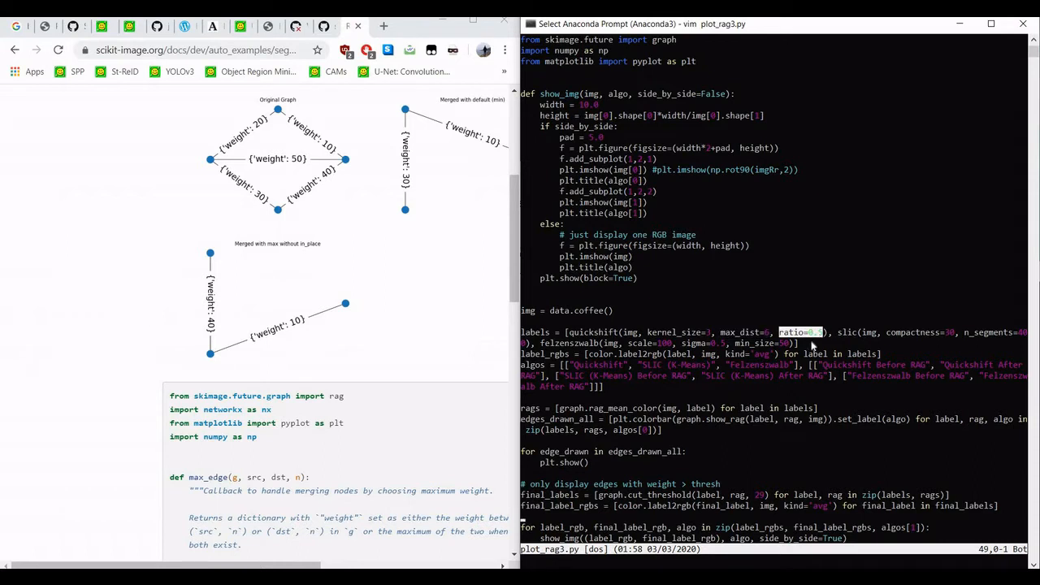
pyautogui.moveTo(803, 291)
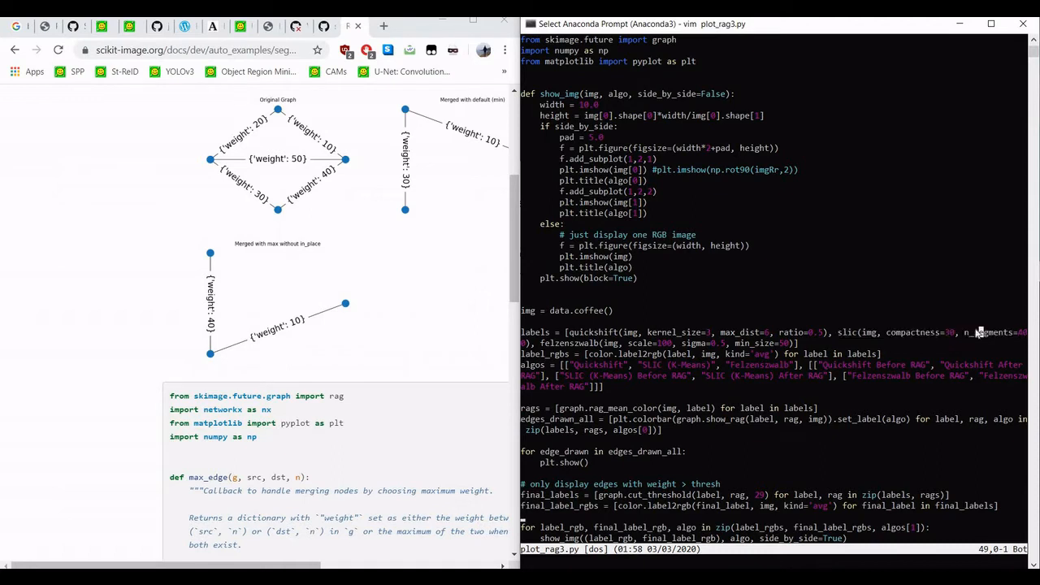
pyautogui.doubleClick(993, 332)
pyautogui.write('python plot_rag3.py')
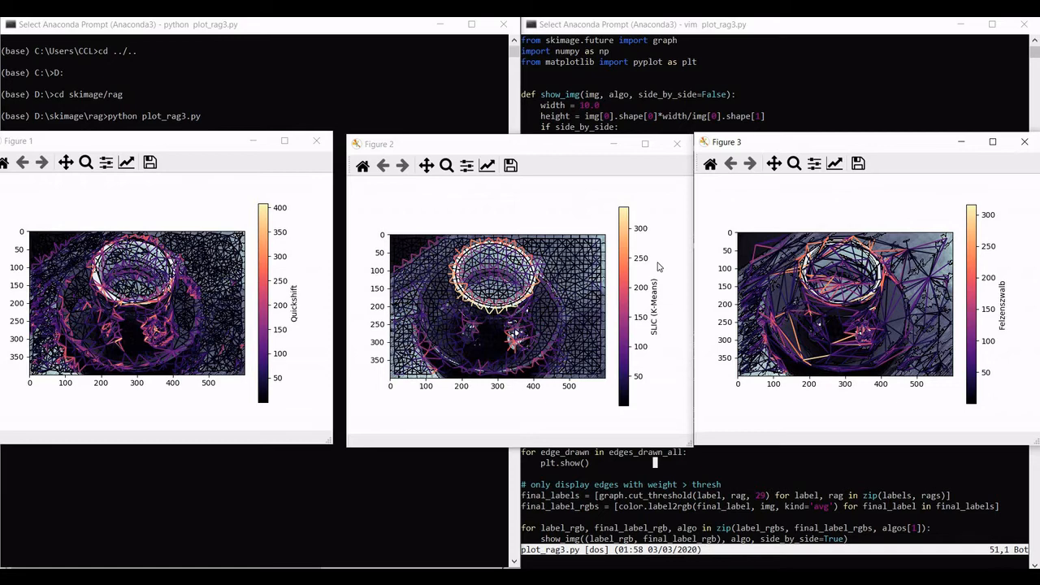
pyautogui.moveTo(636, 316)
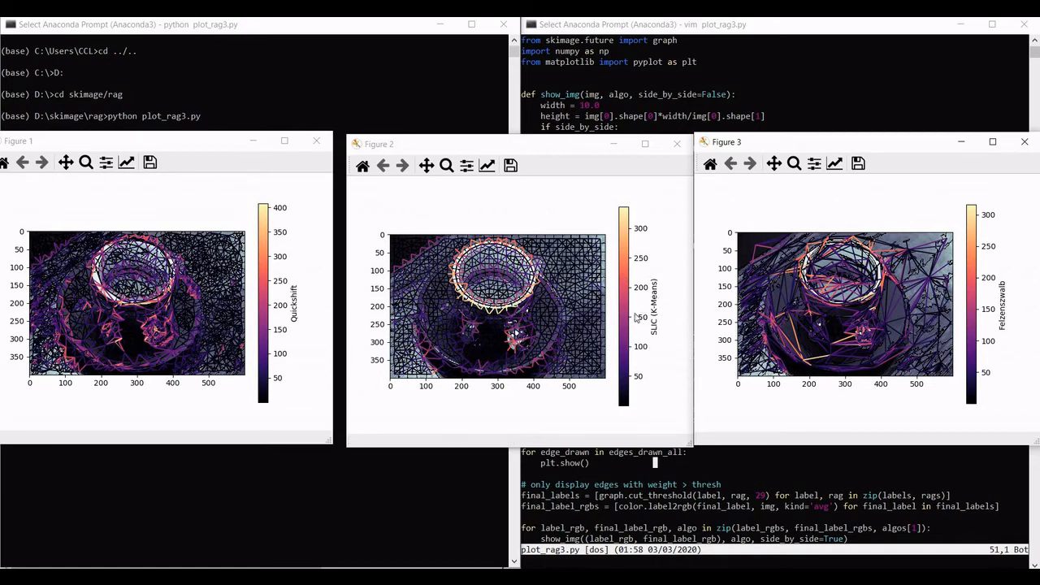
pyautogui.moveTo(816, 302)
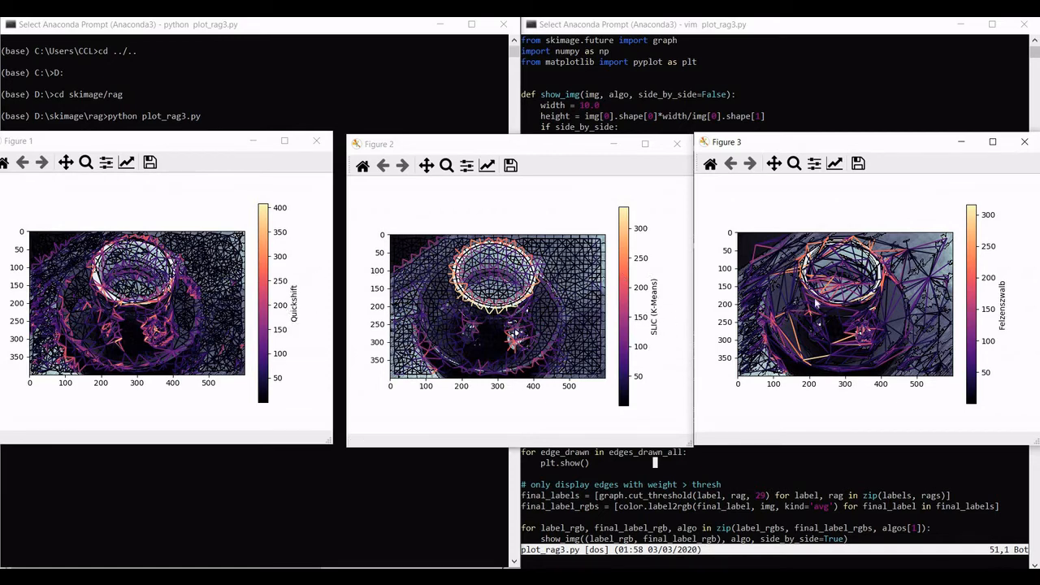
pyautogui.moveTo(1008, 345)
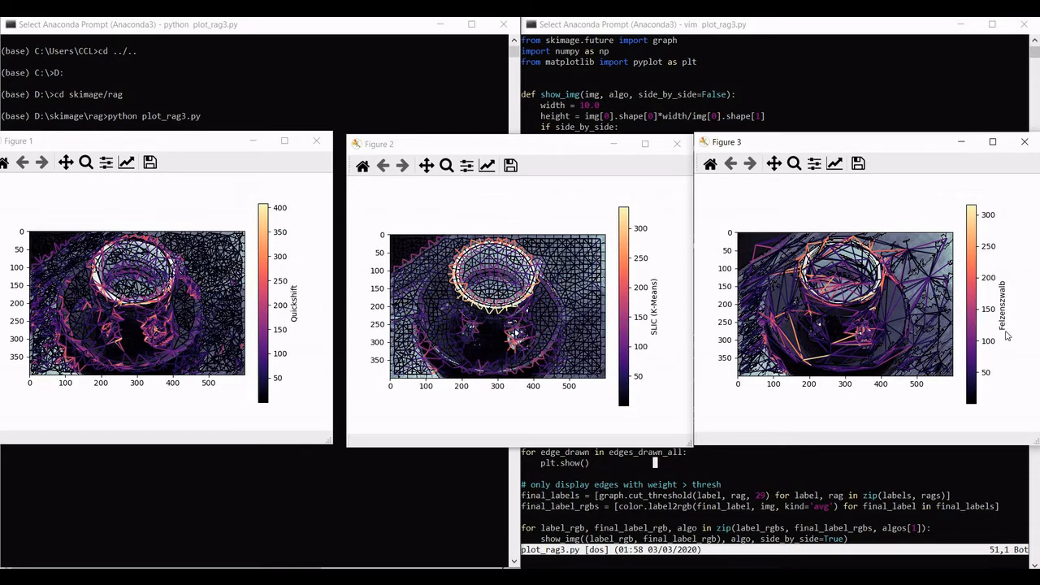
pyautogui.moveTo(326, 143)
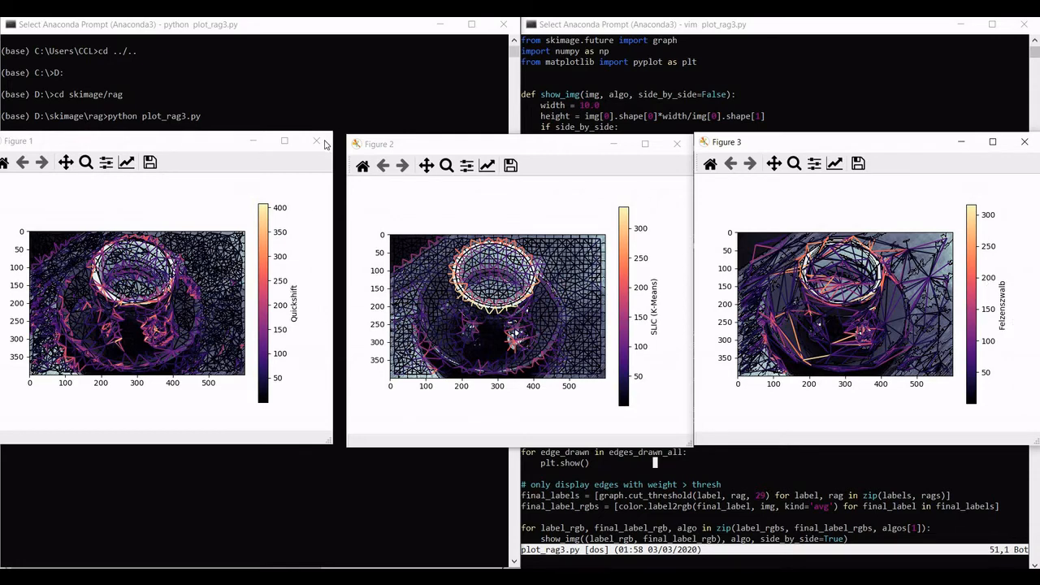
pyautogui.moveTo(664, 290)
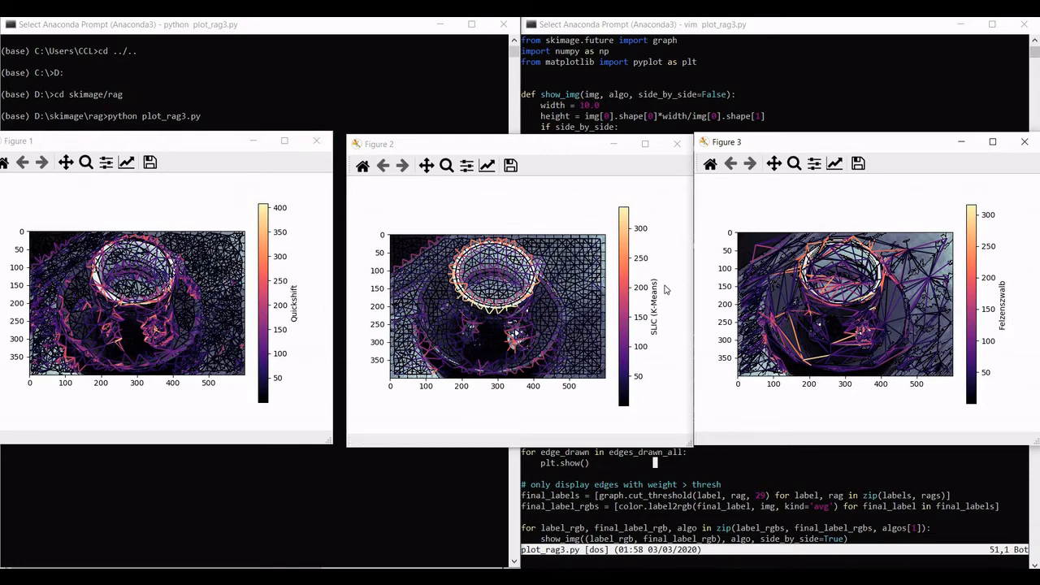
pyautogui.moveTo(297, 202)
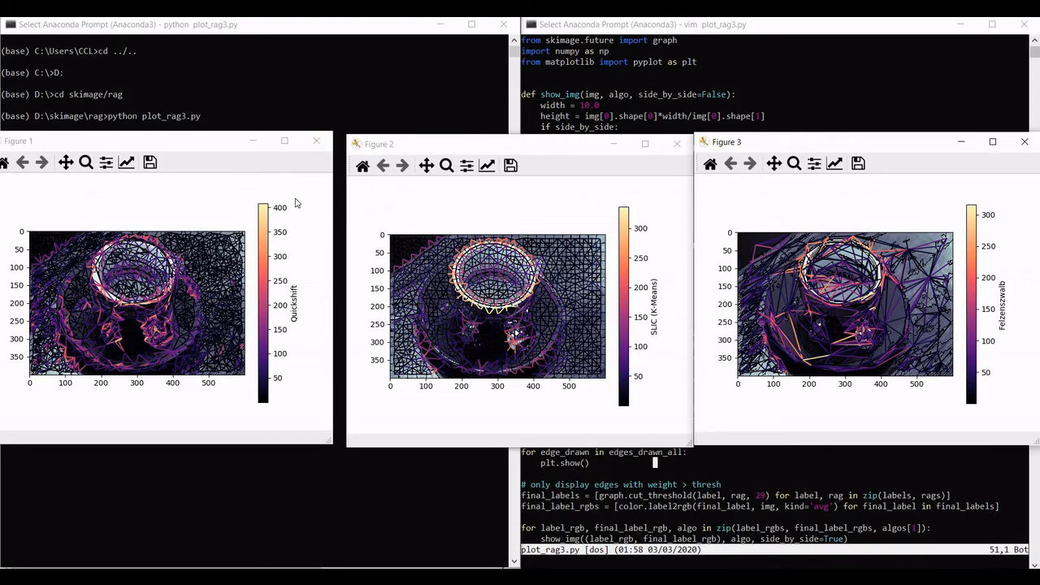
pyautogui.moveTo(316, 140)
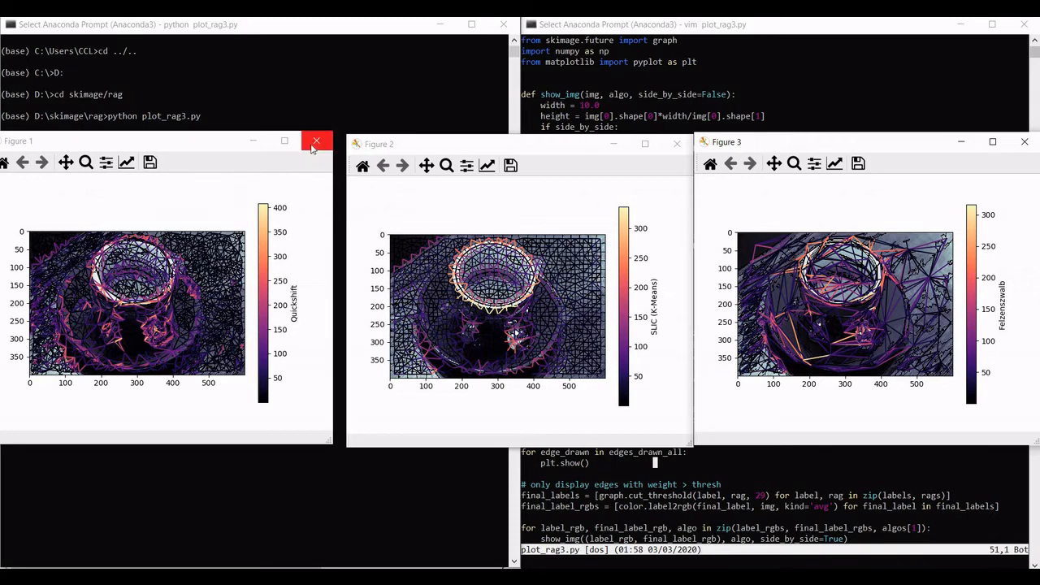
# Close the Quickshift and SLIC graph figures and move the Felzenszwalb figure left
pyautogui.click(315, 140)
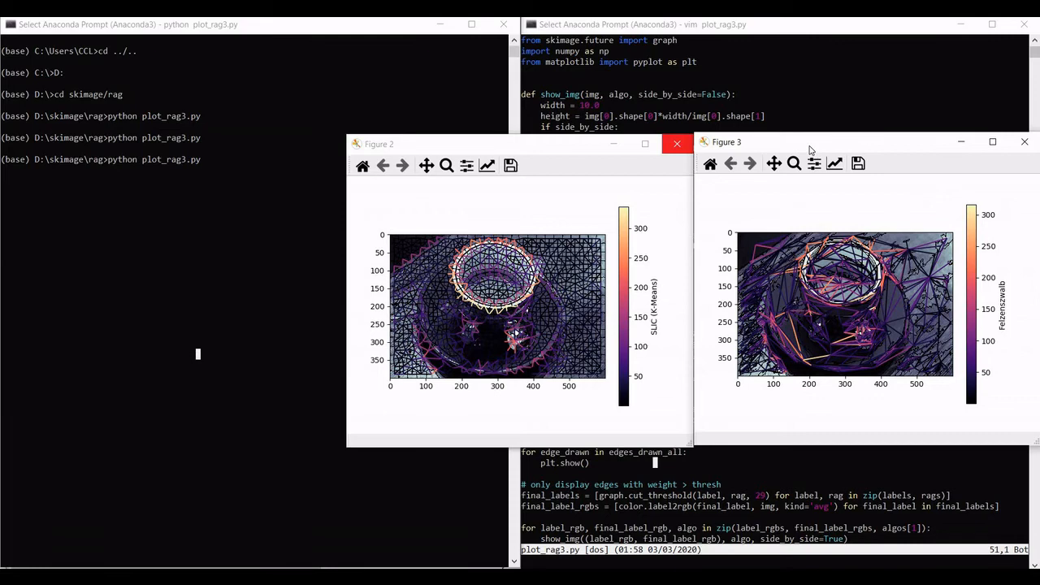
pyautogui.click(676, 143)
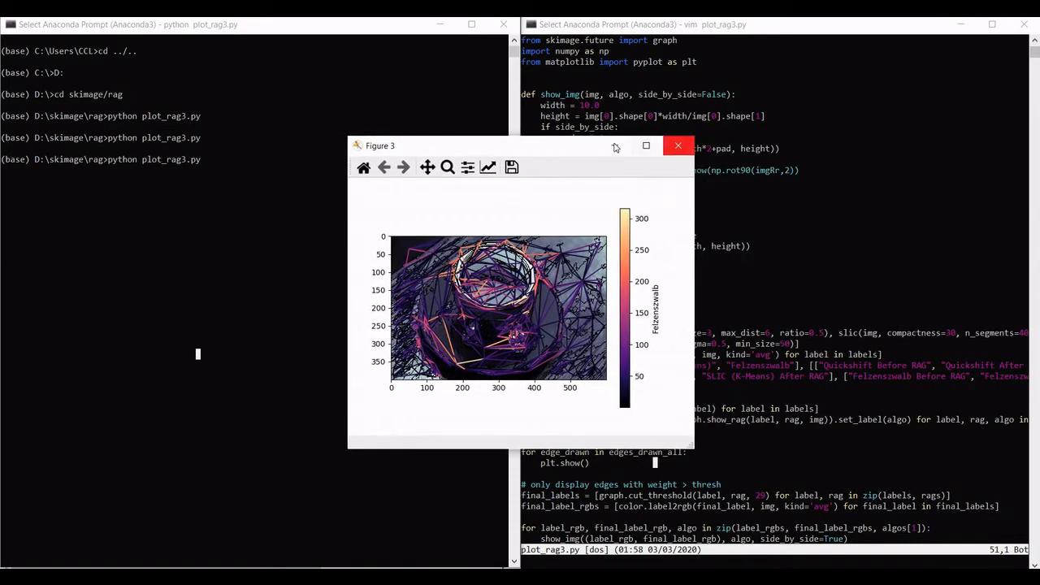
pyautogui.moveTo(520, 146); pyautogui.dragTo(283, 162)
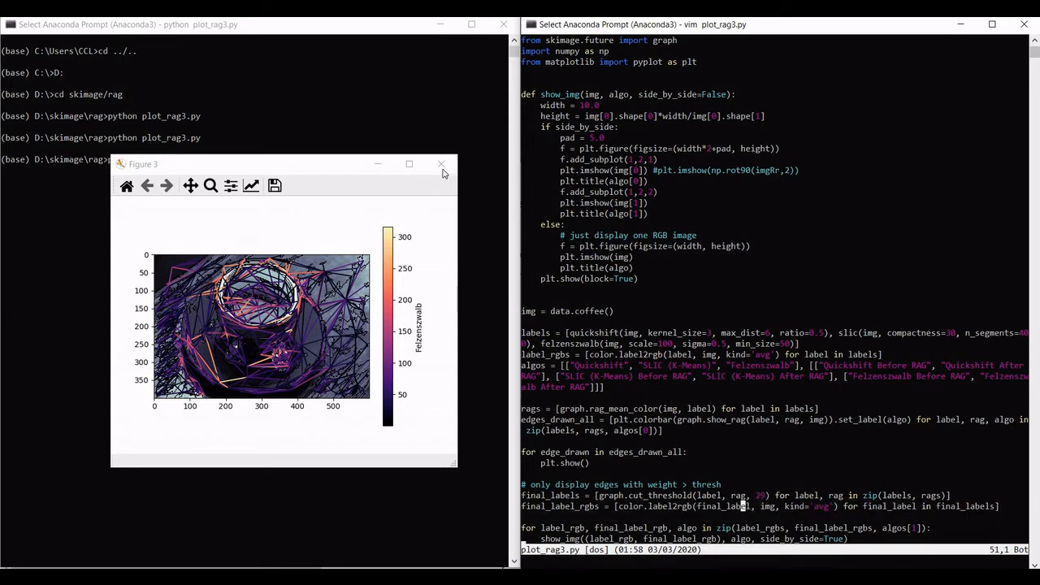
pyautogui.moveTo(442, 164)
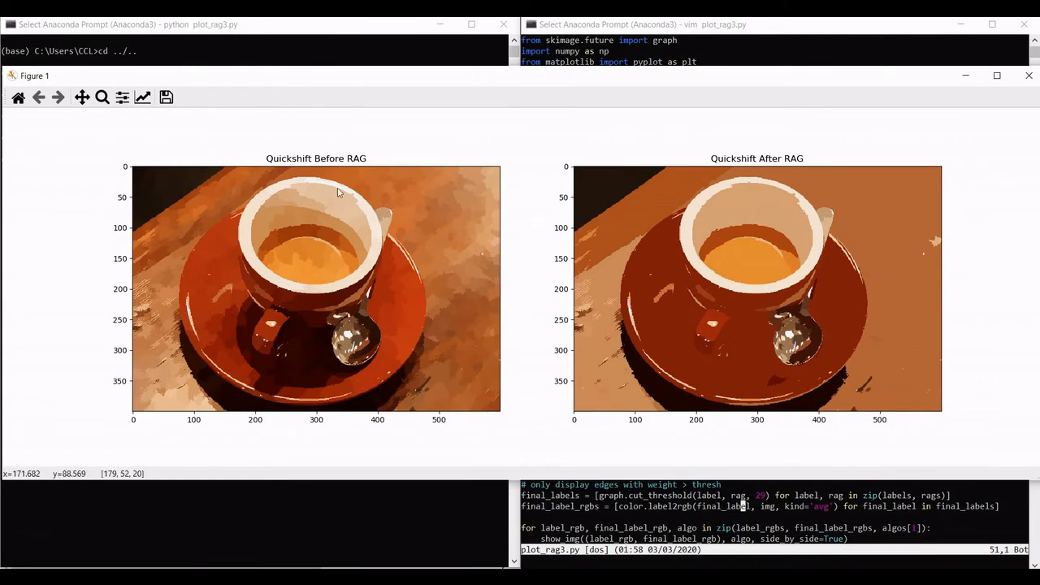
pyautogui.moveTo(376, 242)
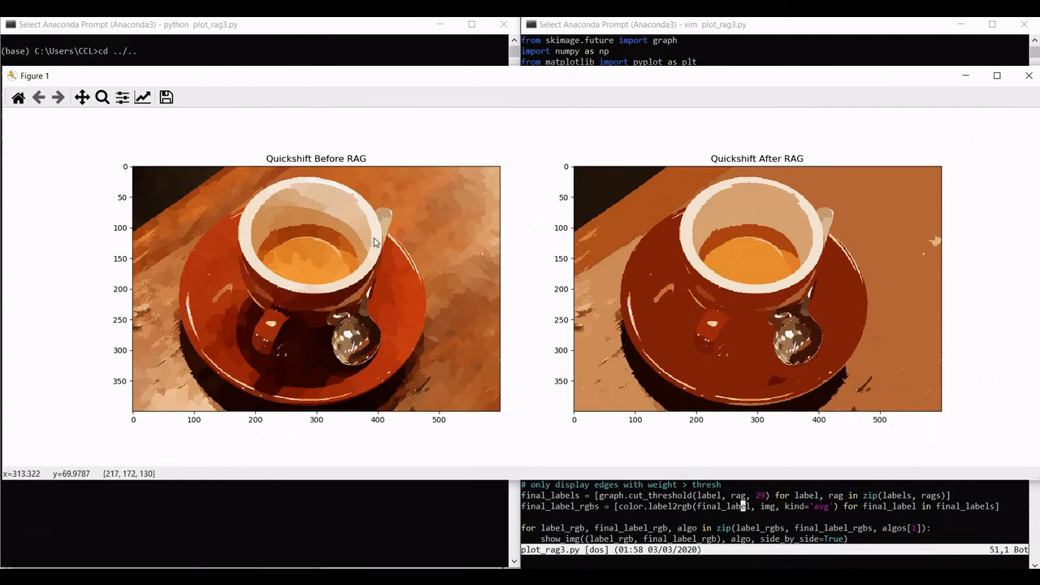
pyautogui.moveTo(449, 257)
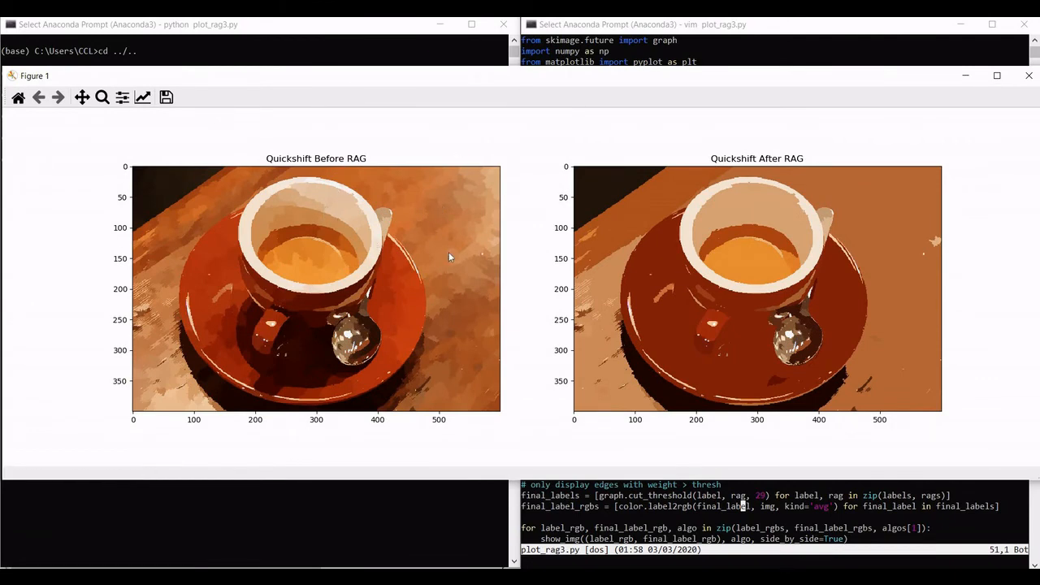
pyautogui.moveTo(371, 191)
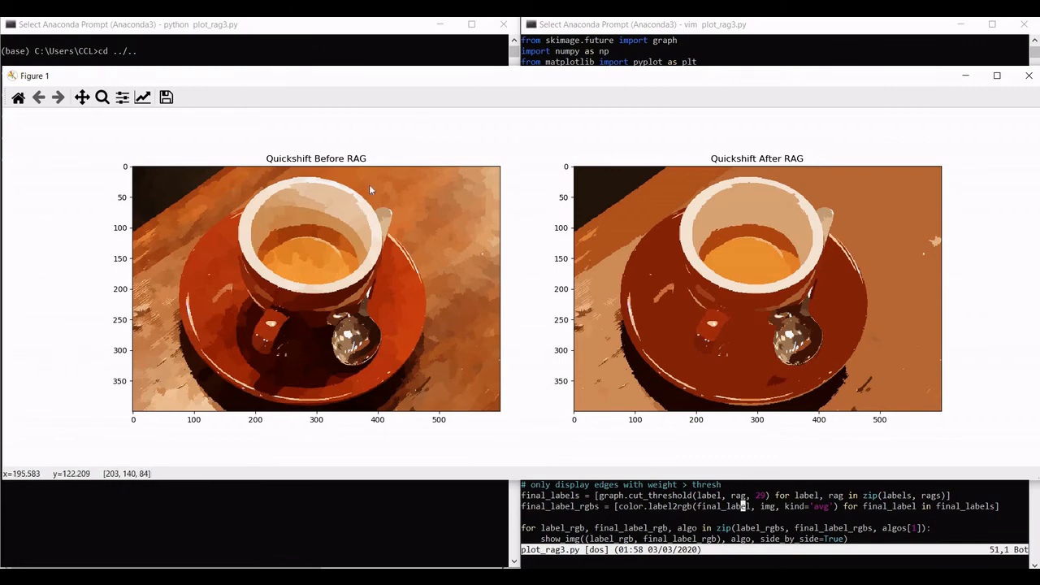
pyautogui.moveTo(757, 205)
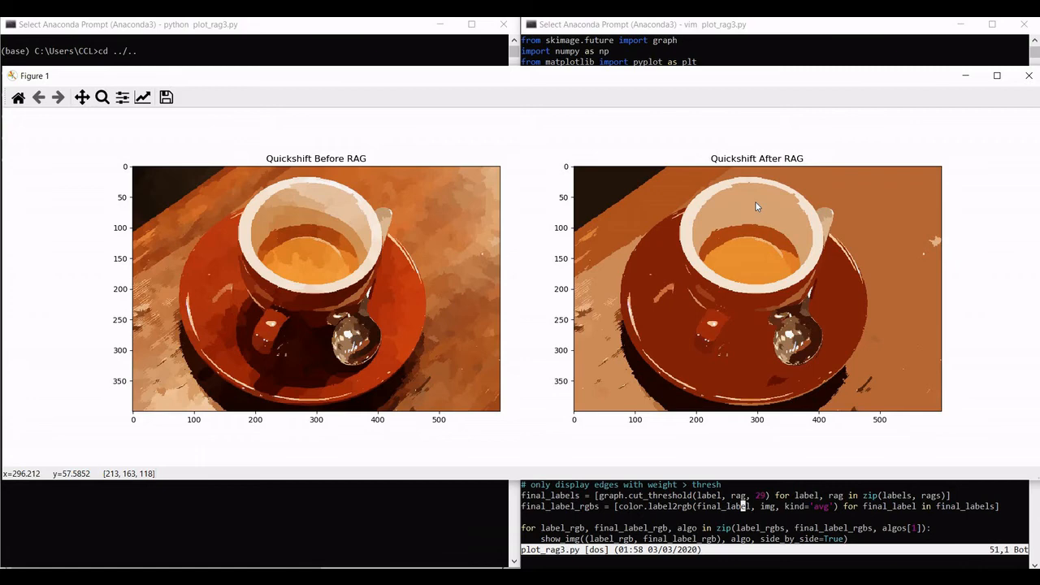
pyautogui.moveTo(795, 240)
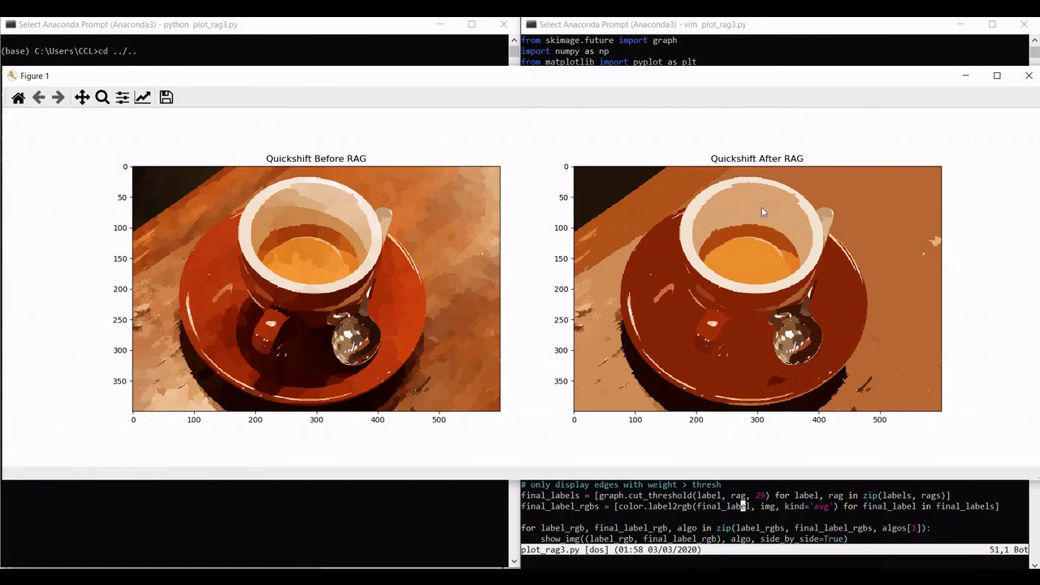
pyautogui.moveTo(737, 220)
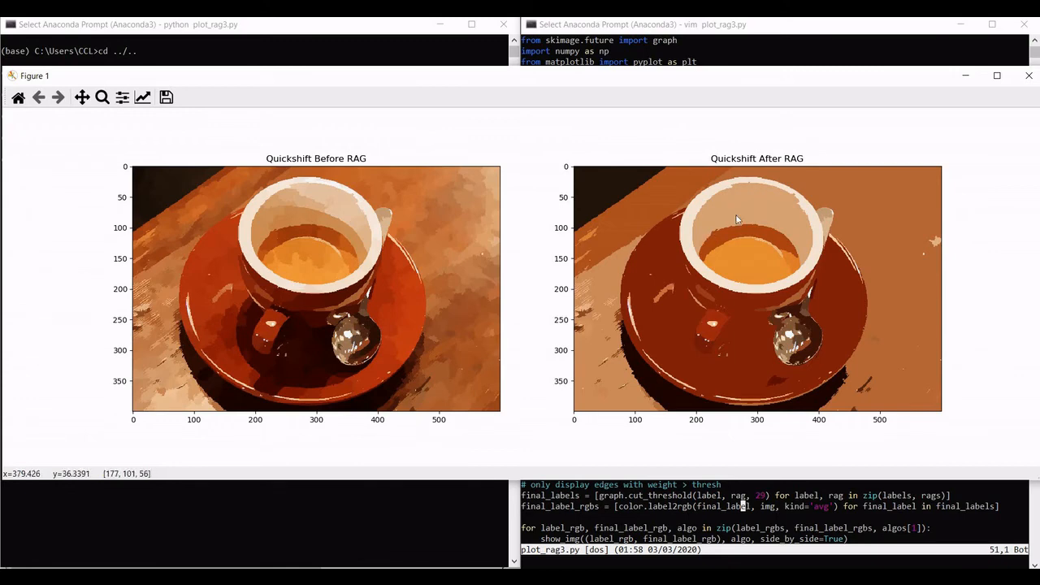
pyautogui.moveTo(741, 179)
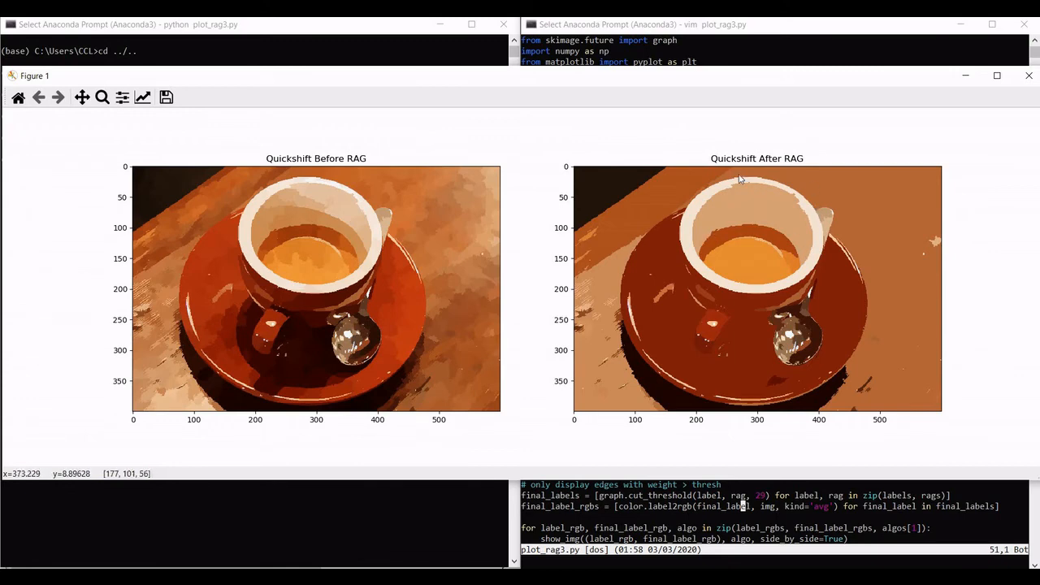
pyautogui.moveTo(1027, 76)
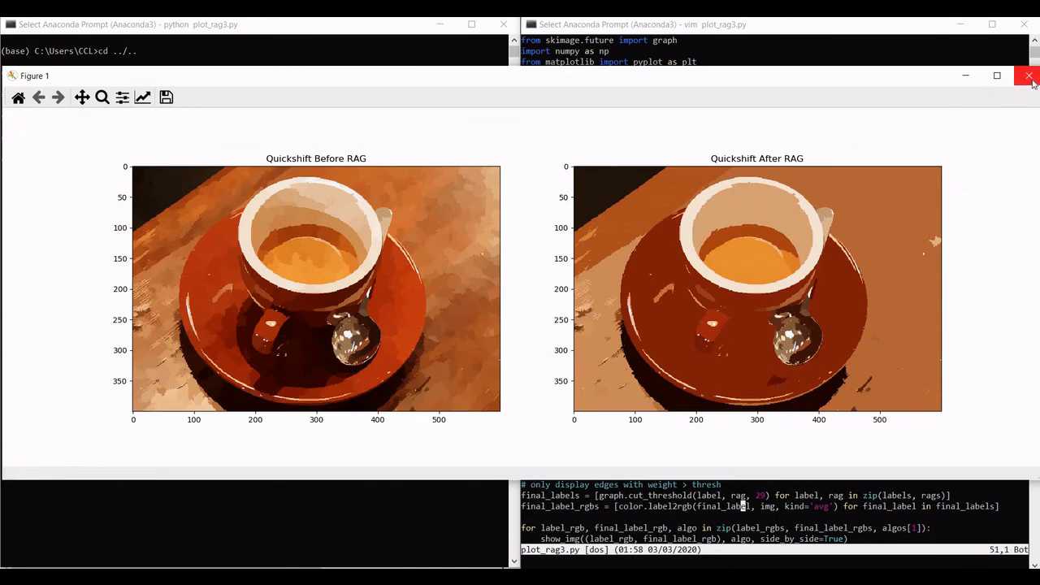
pyautogui.moveTo(1026, 76)
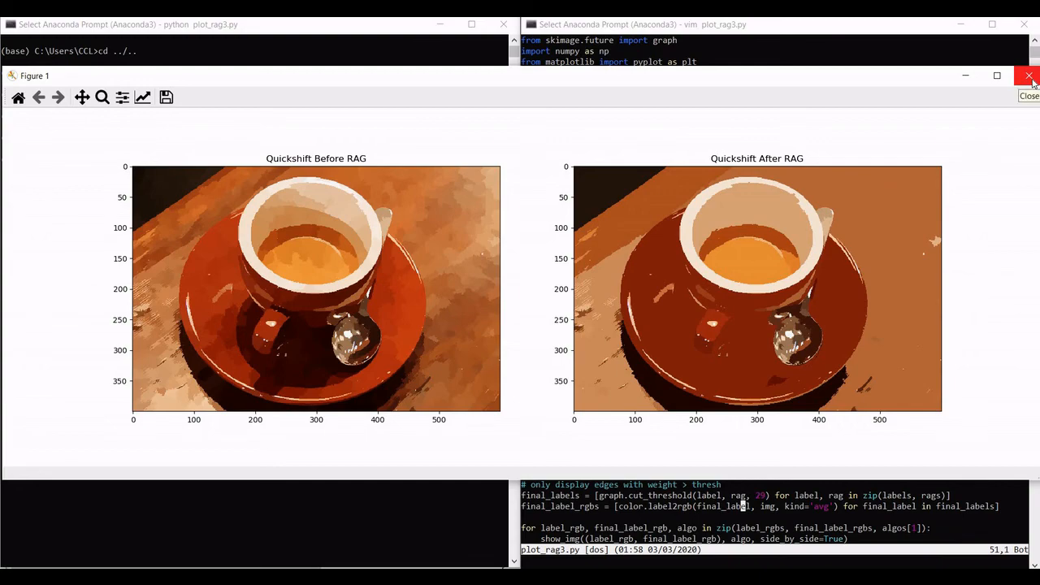
# Close the Quickshift Before/After RAG comparison figure
pyautogui.click(1031, 76)
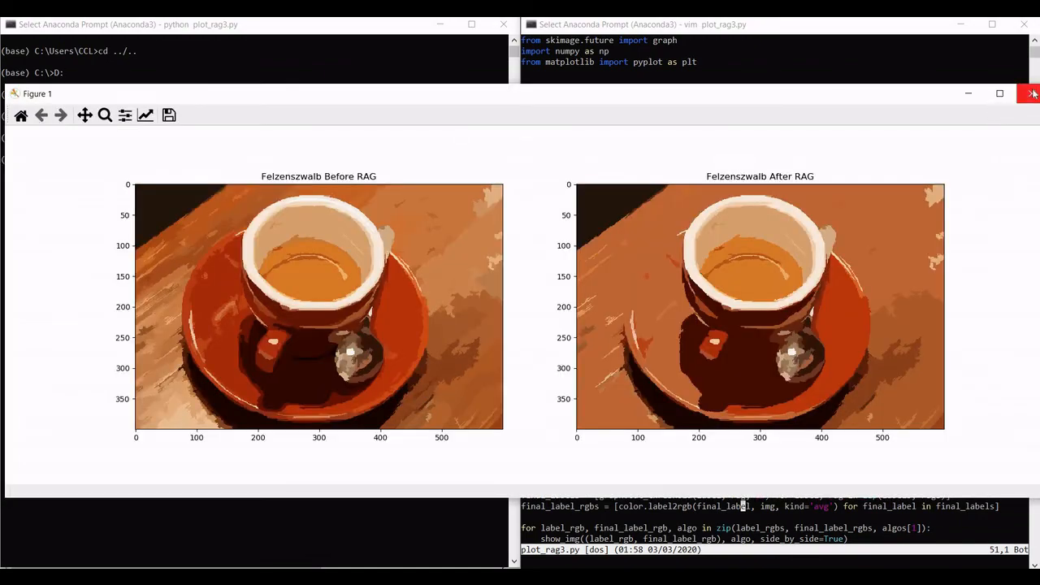
# Close the Felzenszwalb Before/After RAG comparison figure
pyautogui.click(1031, 93)
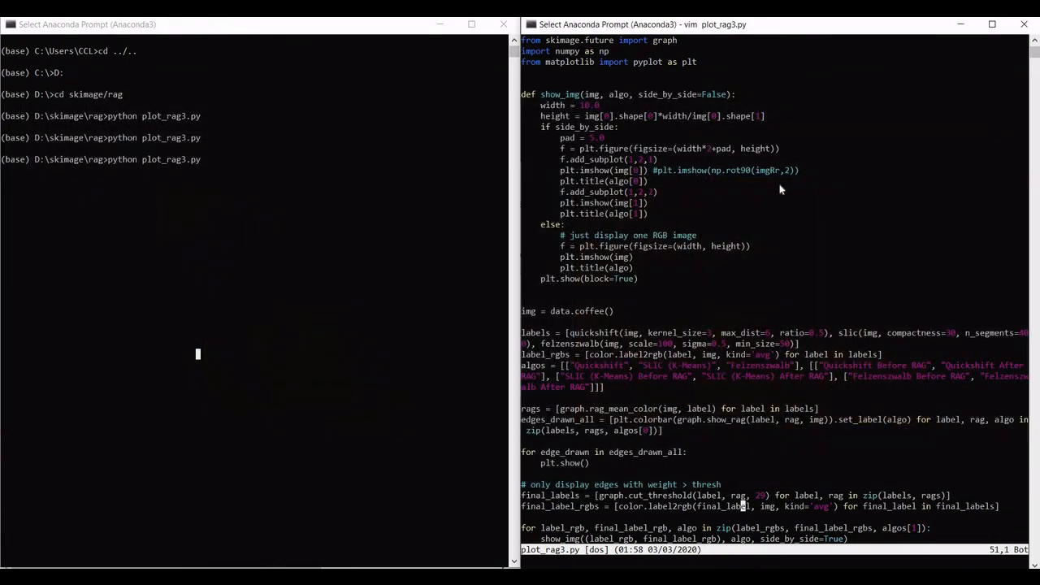